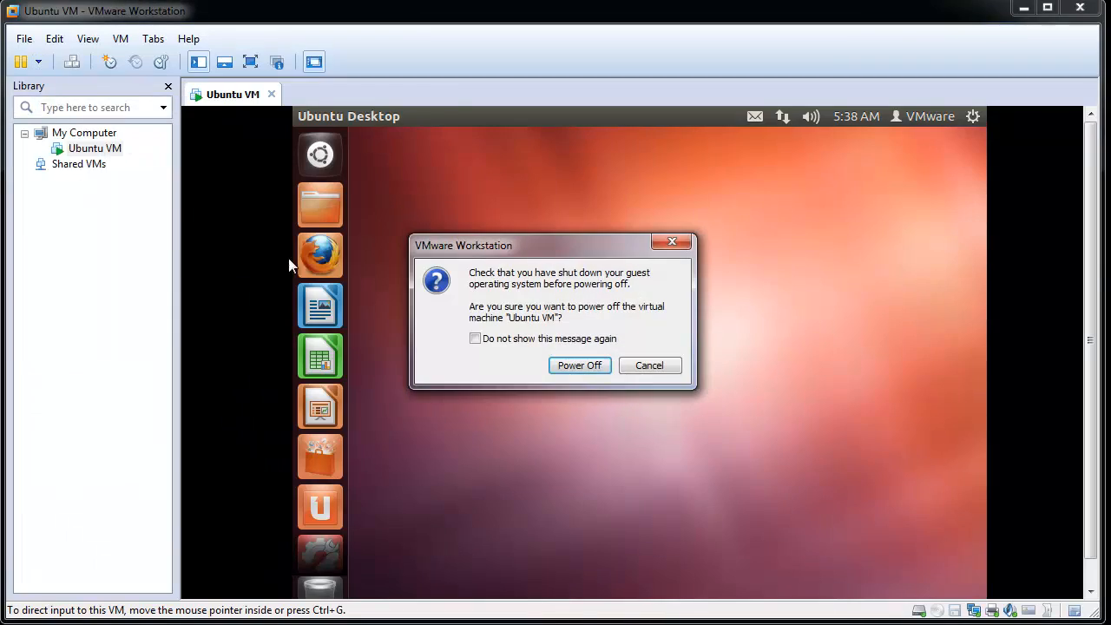
Step: Confirm powering off the Ubuntu VM so its summary page shows
left_click(580, 364)
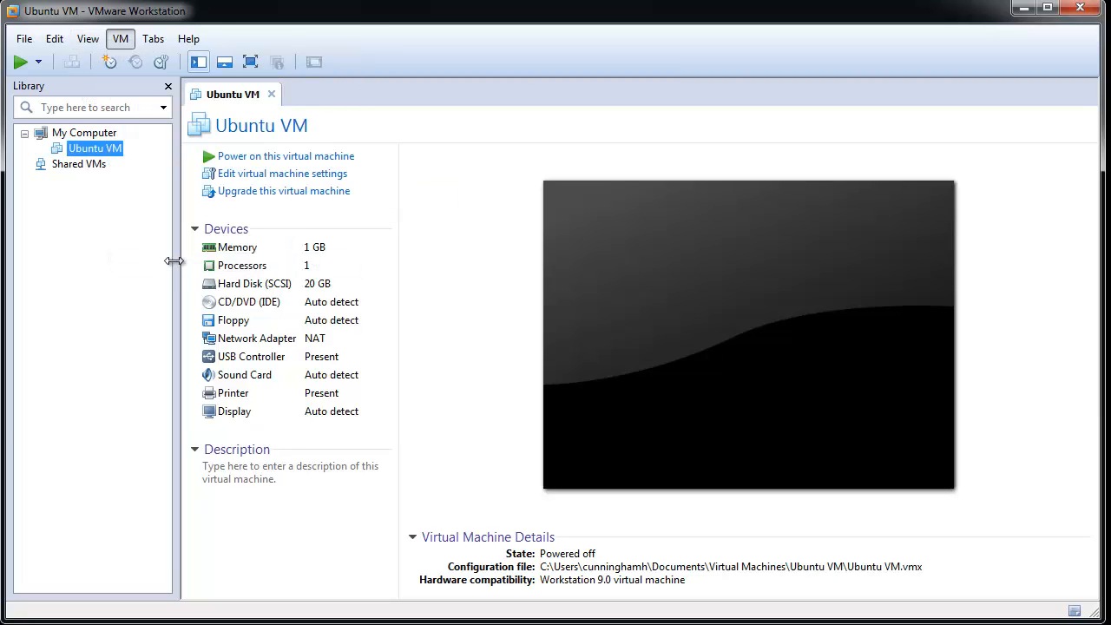
Step: Reach the Access Control page of the Ubuntu VM's settings under Options
left_click(281, 173)
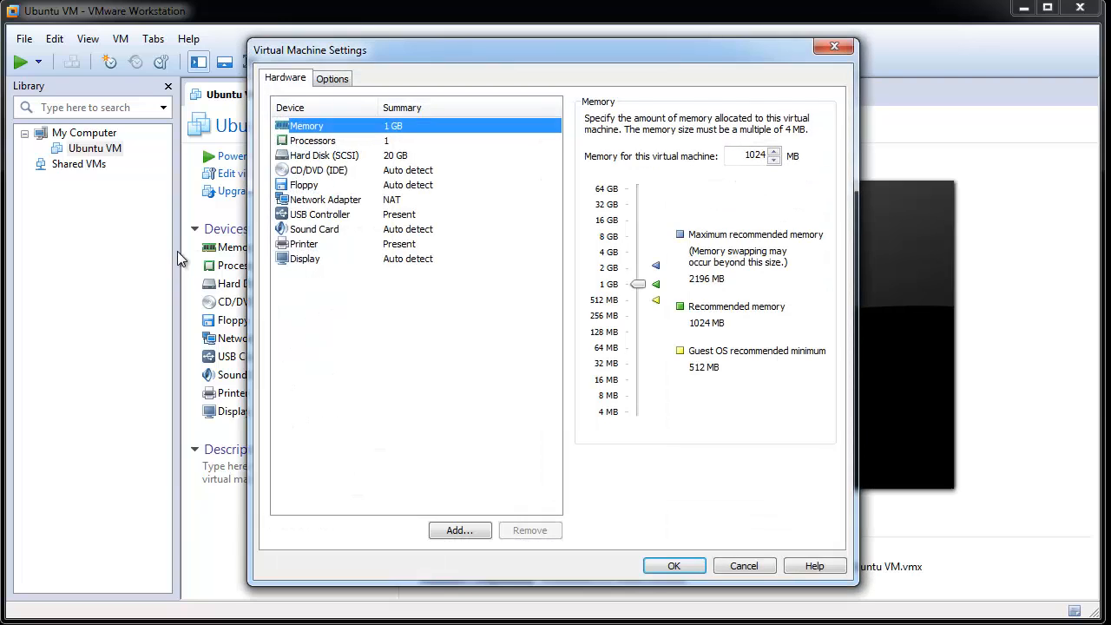
left_click(334, 78)
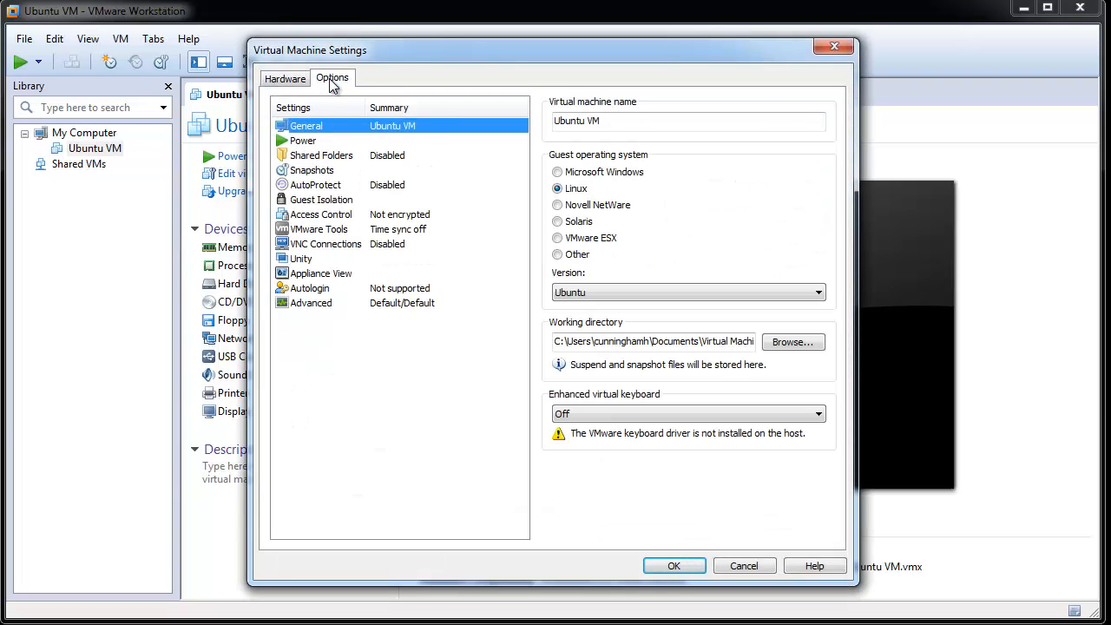
mouse_move(330, 222)
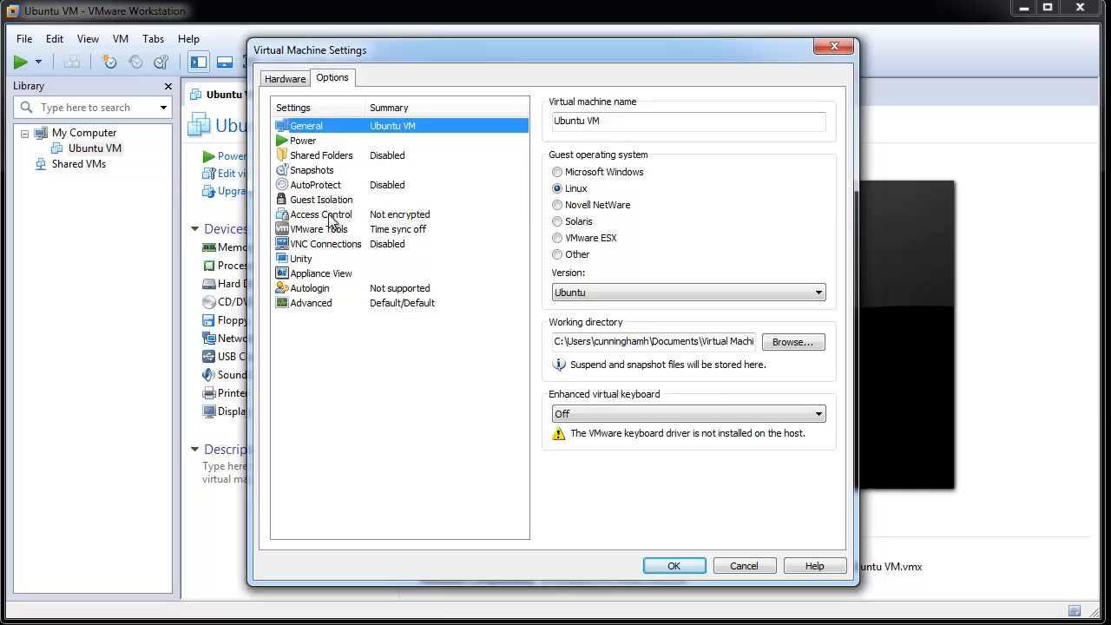
left_click(321, 216)
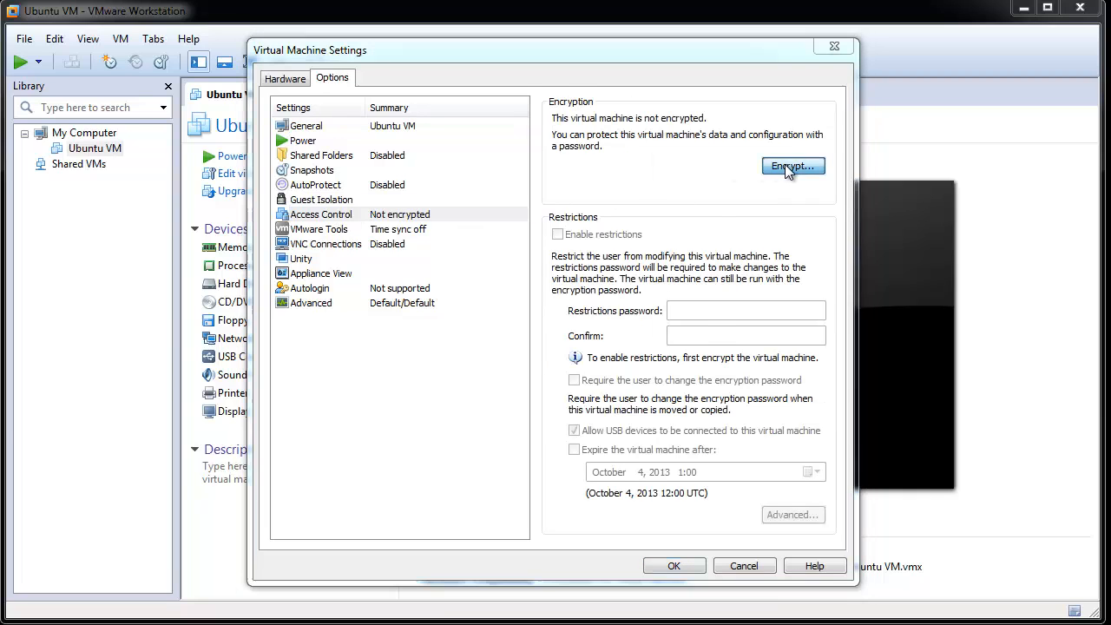
Step: Encrypt the Ubuntu VM with an entered and confirmed password
left_click(791, 167)
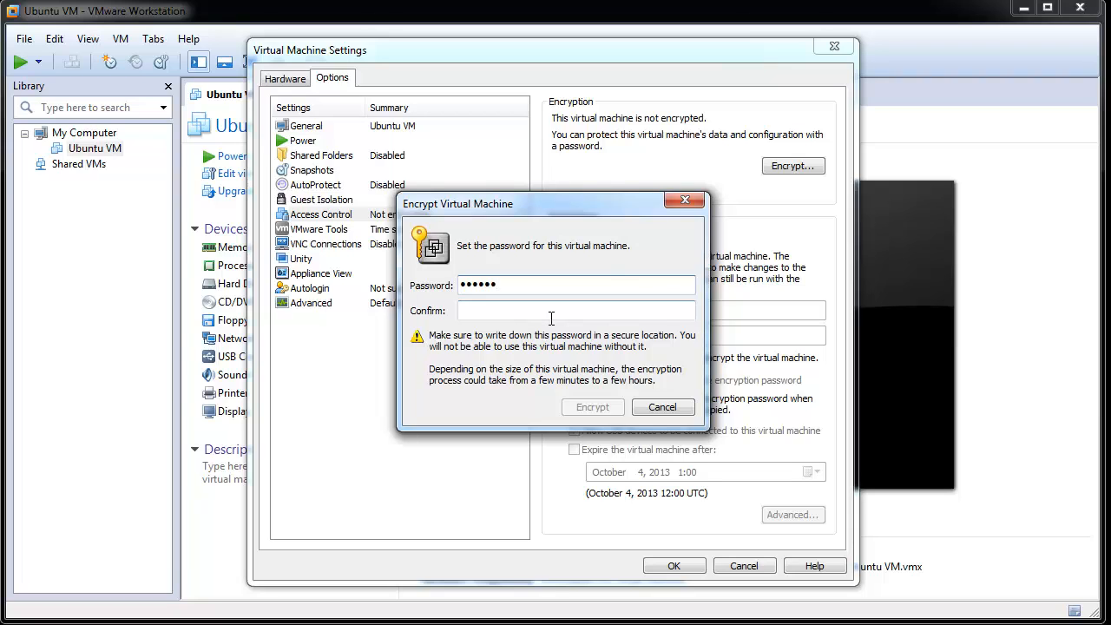
type("••")
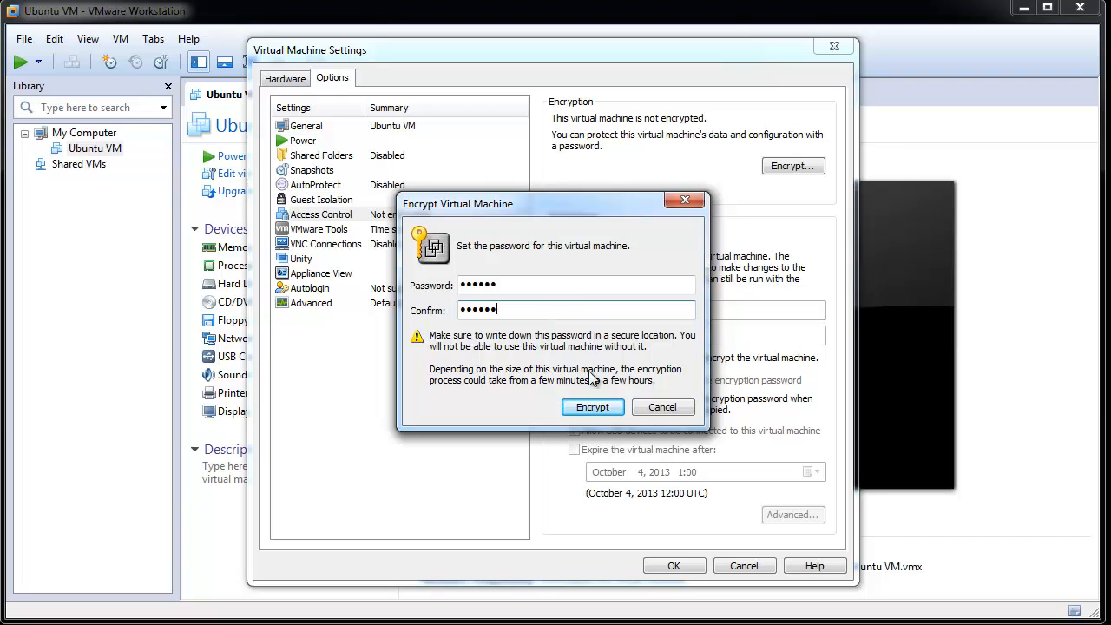
left_click(594, 406)
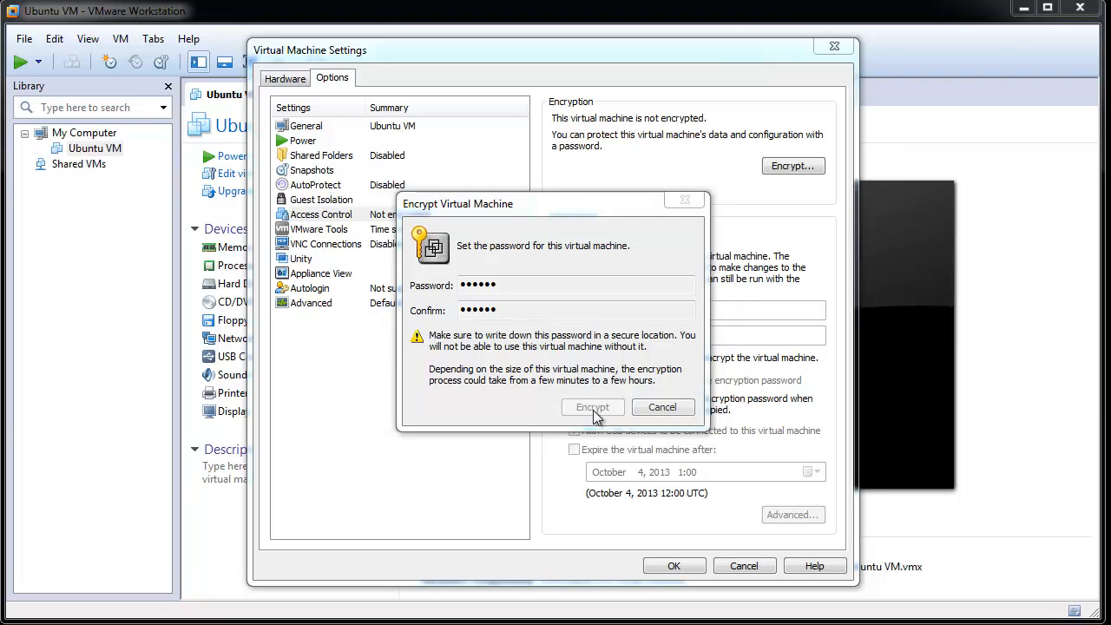
left_click(593, 406)
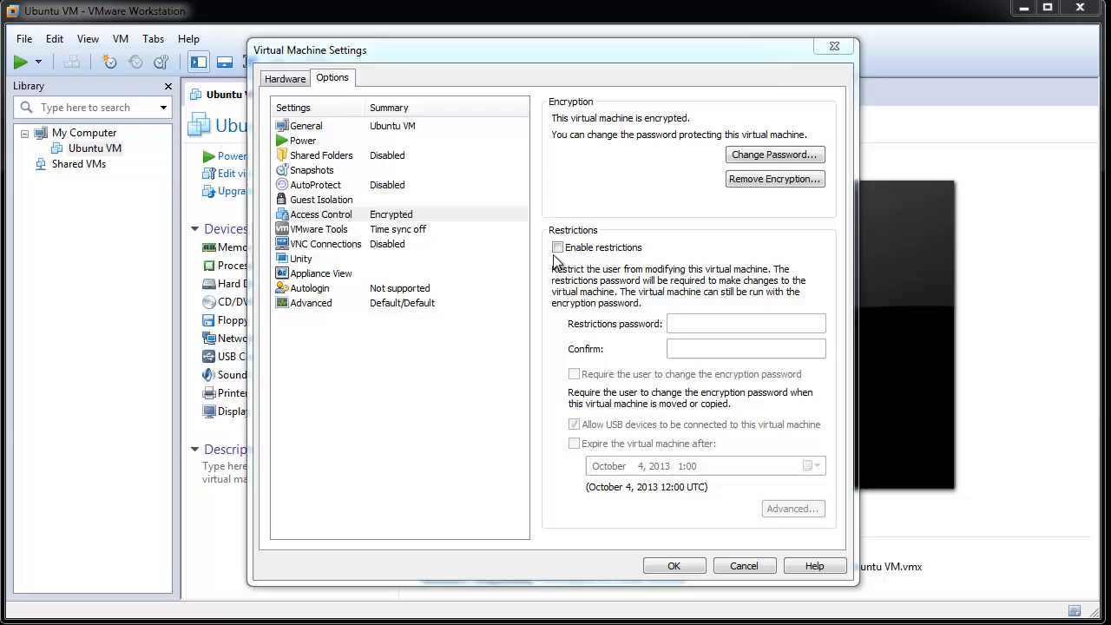
Step: Enable restrictions with a confirmed restrictions password and require an encryption password change on move or copy
left_click(557, 246)
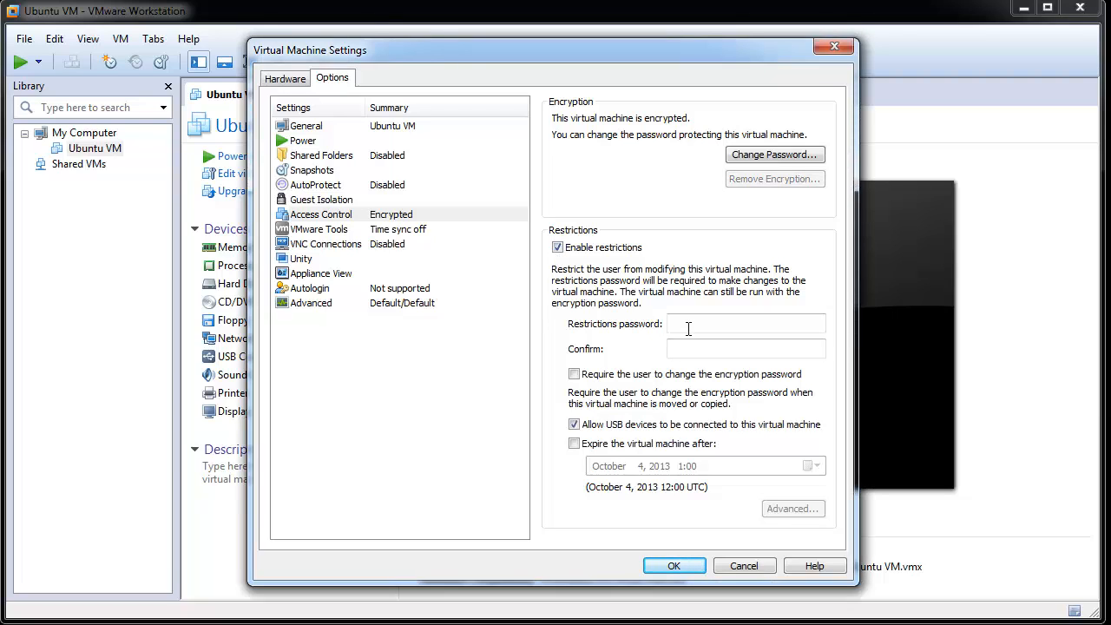
type("••")
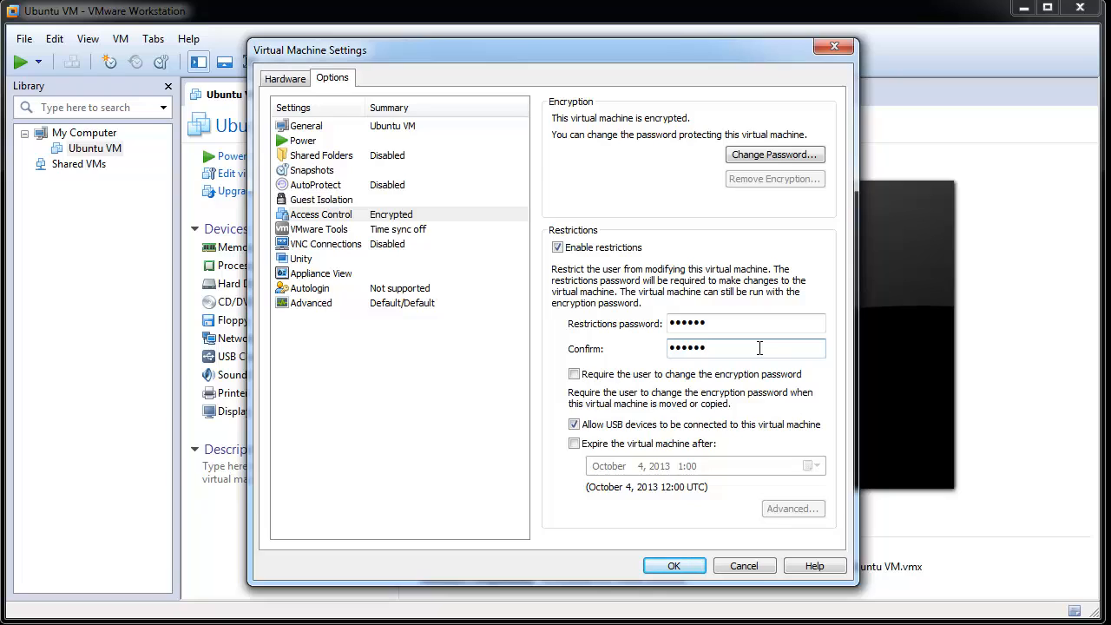
mouse_move(743, 356)
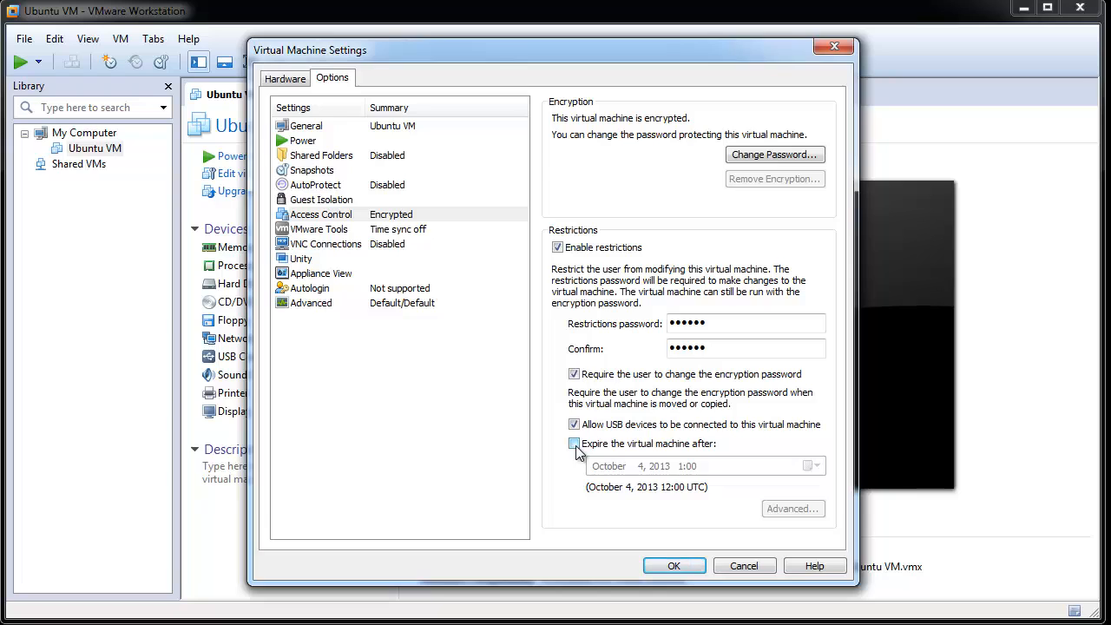
Step: Set the VM to expire on October 11, 2013 at 1:30
left_click(573, 444)
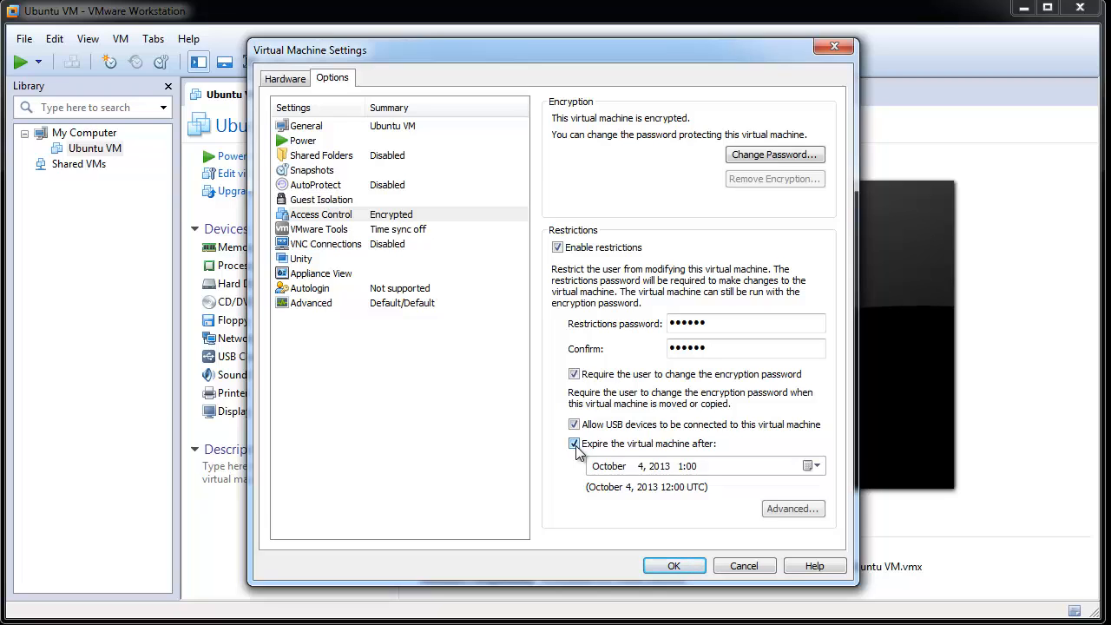
left_click(809, 465)
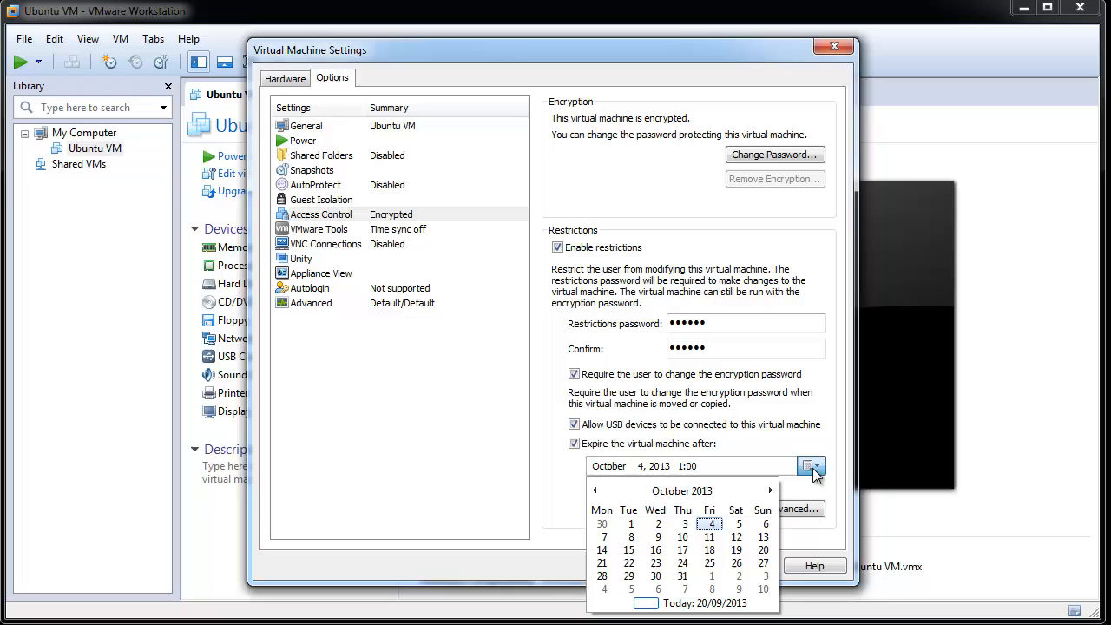
left_click(708, 536)
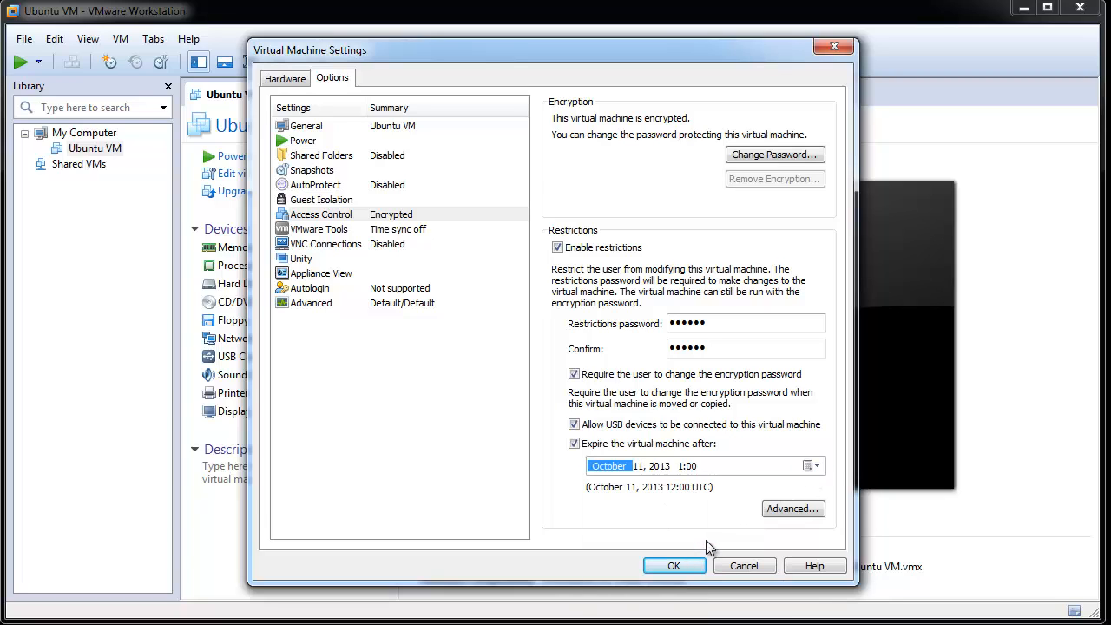
left_click(691, 465)
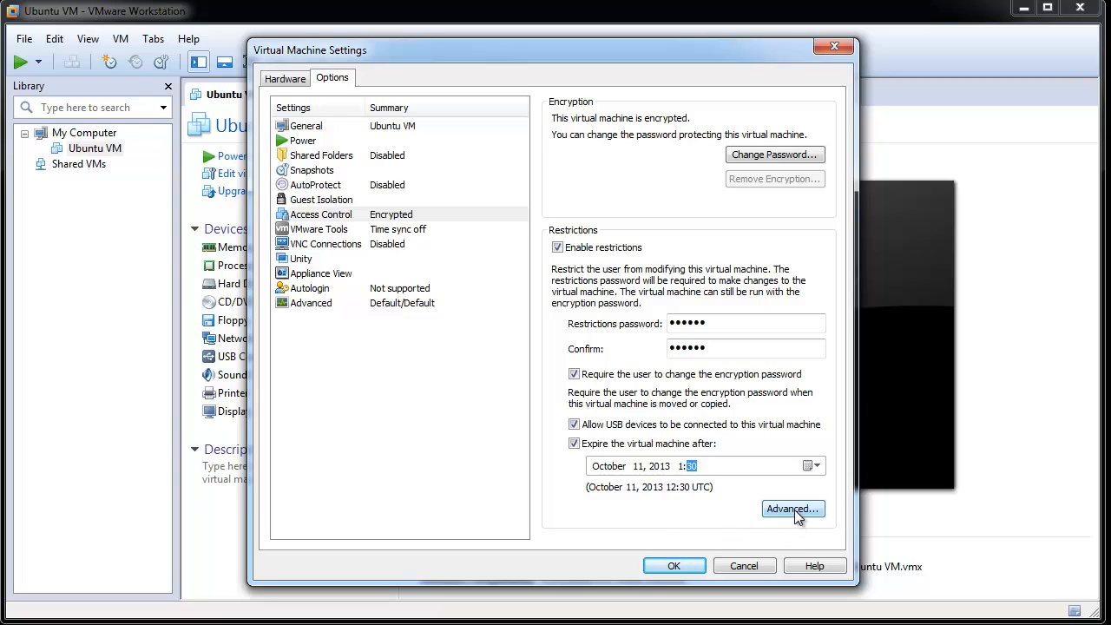
Step: In the advanced expiry settings, show a warning message 5 days before the VM expires
left_click(791, 508)
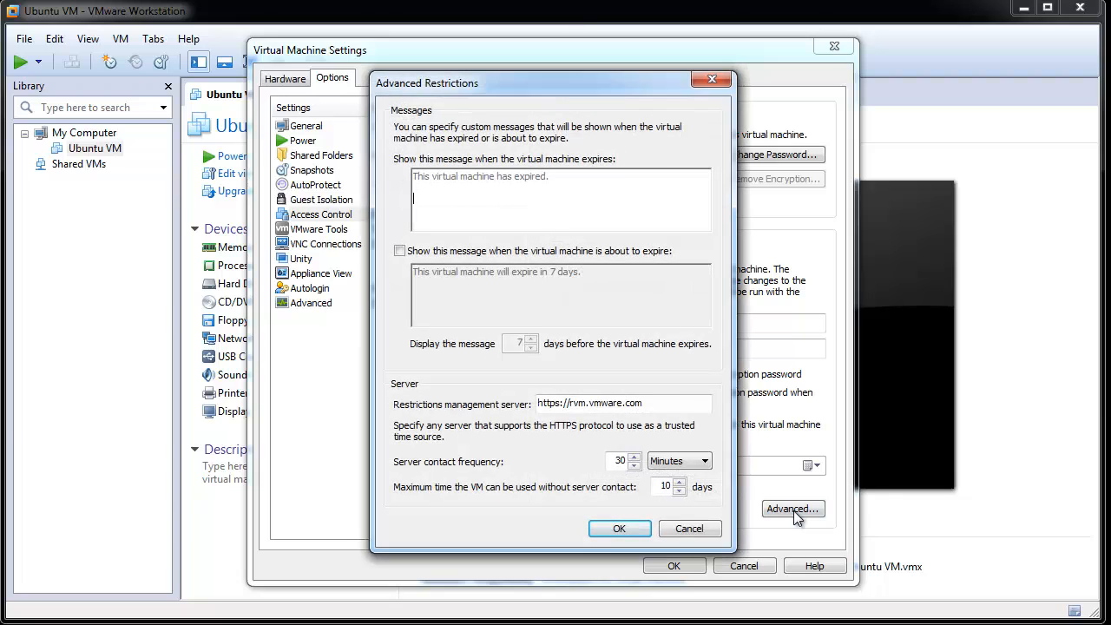
mouse_move(476, 199)
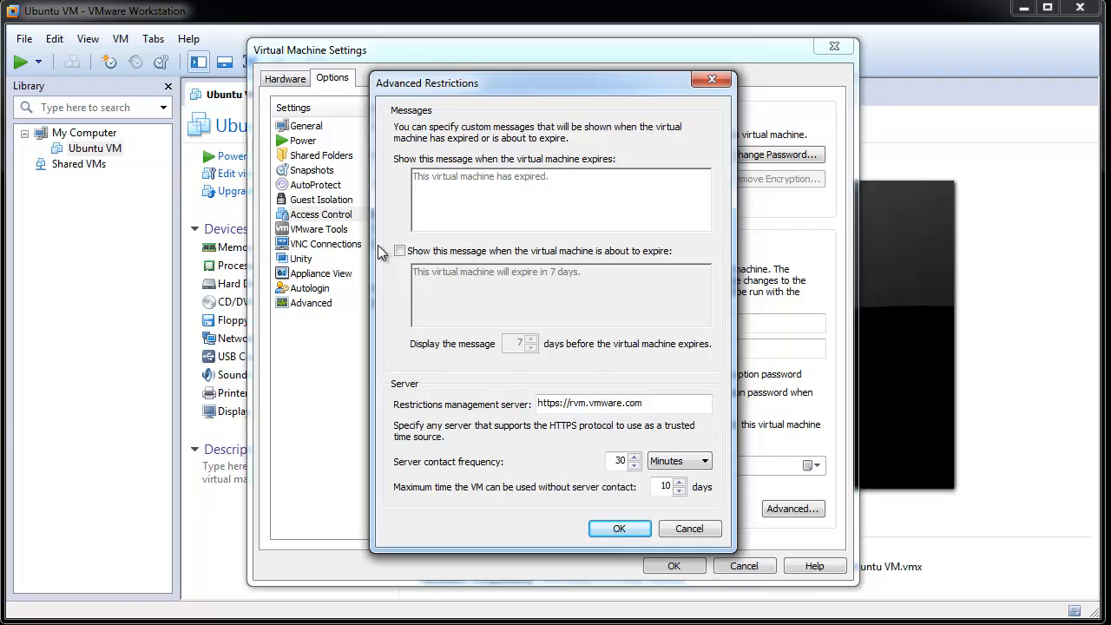
left_click(399, 250)
type("5")
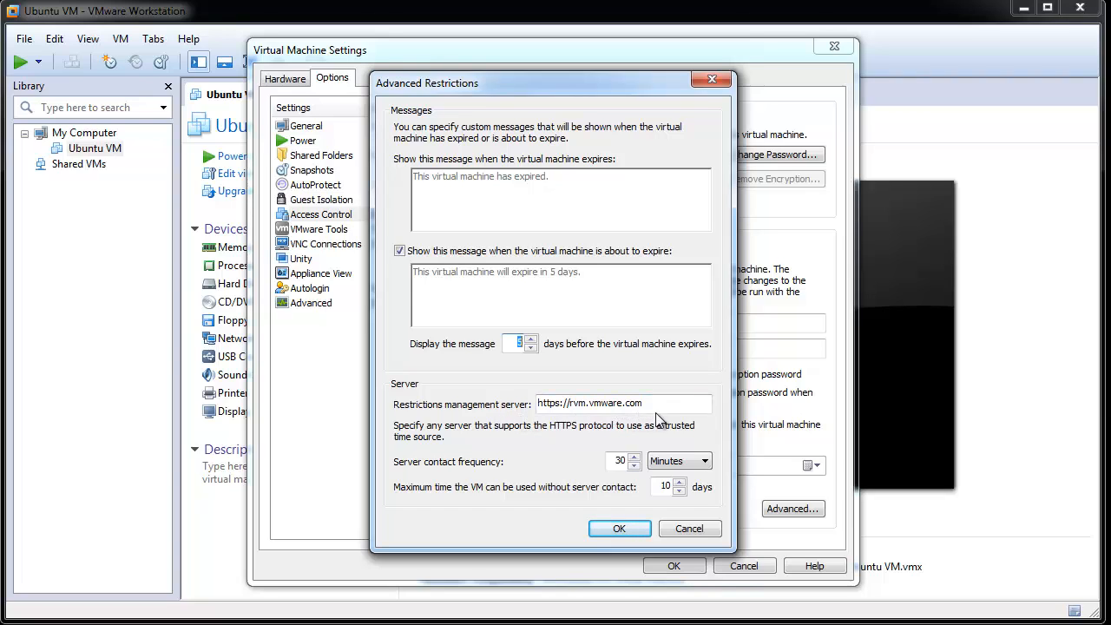
left_click(590, 402)
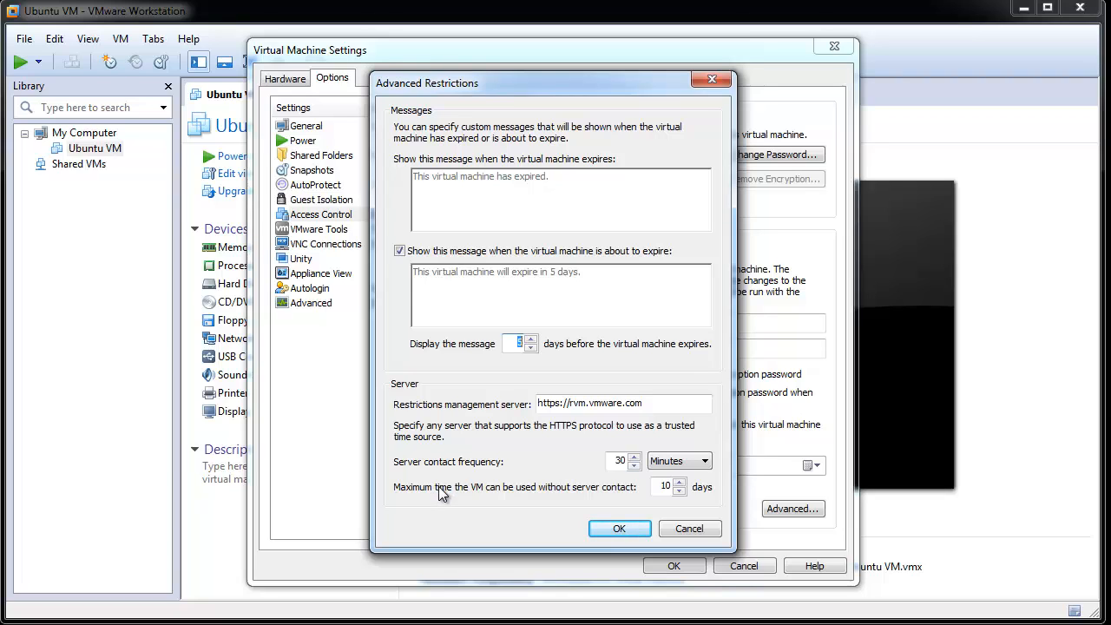
mouse_move(467, 496)
type("5")
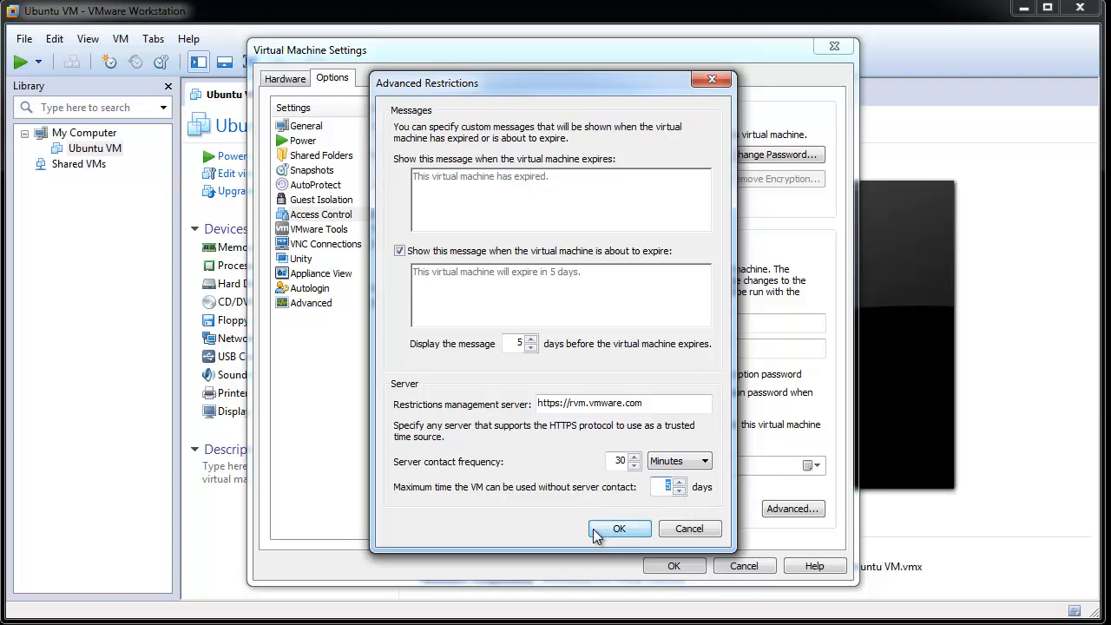
left_click(618, 528)
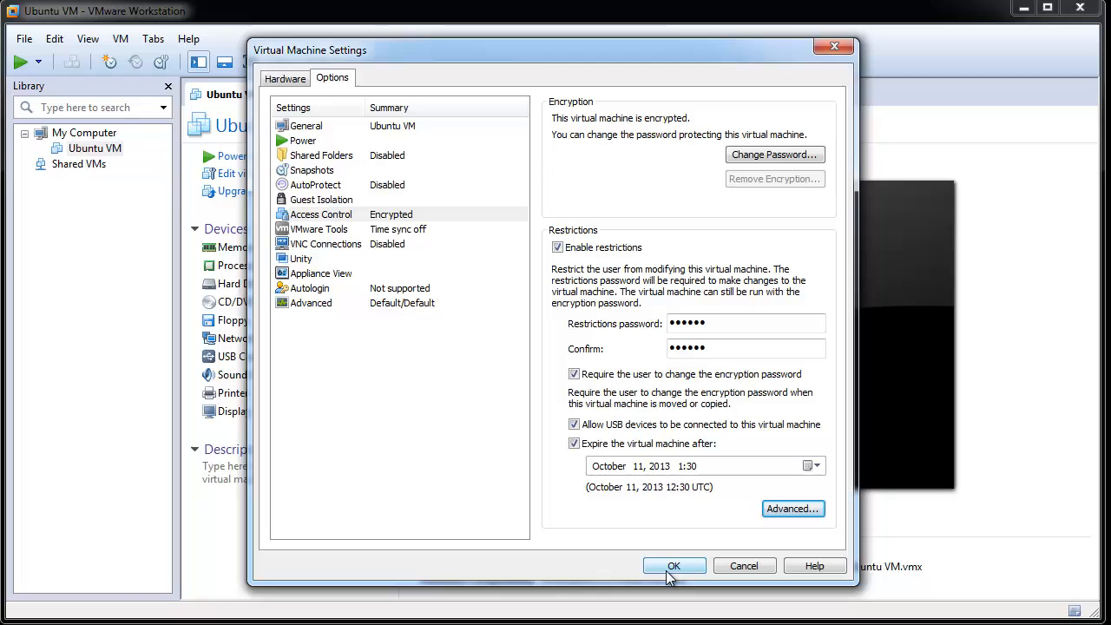
Step: Save the VM settings, unlock the encrypted VM with its password, and bring up the VM menu
left_click(673, 566)
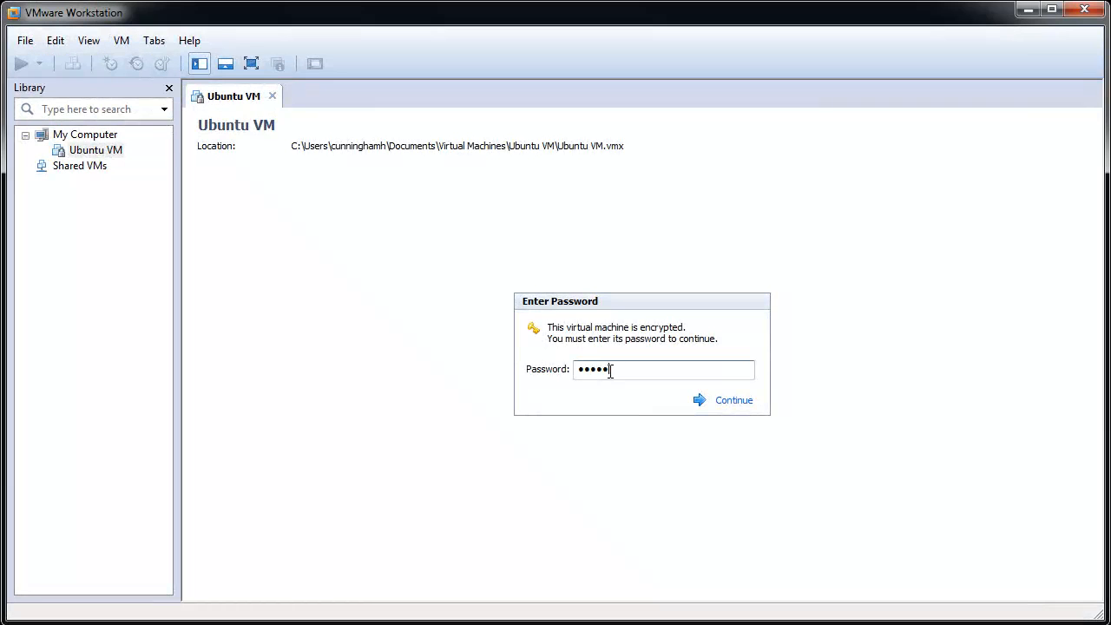
left_click(733, 399)
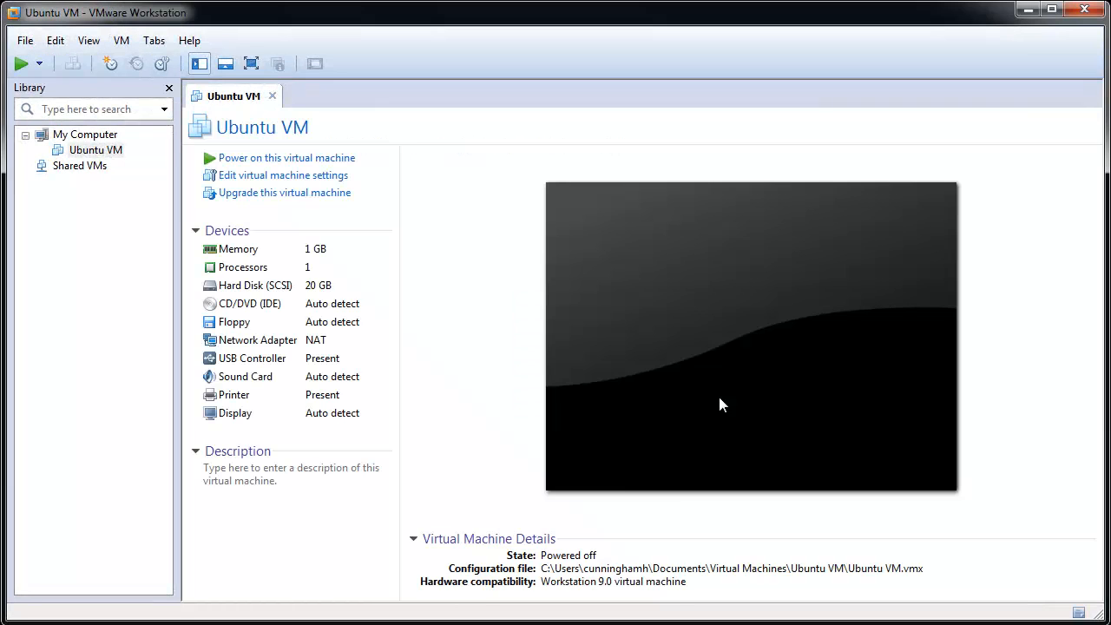
left_click(122, 40)
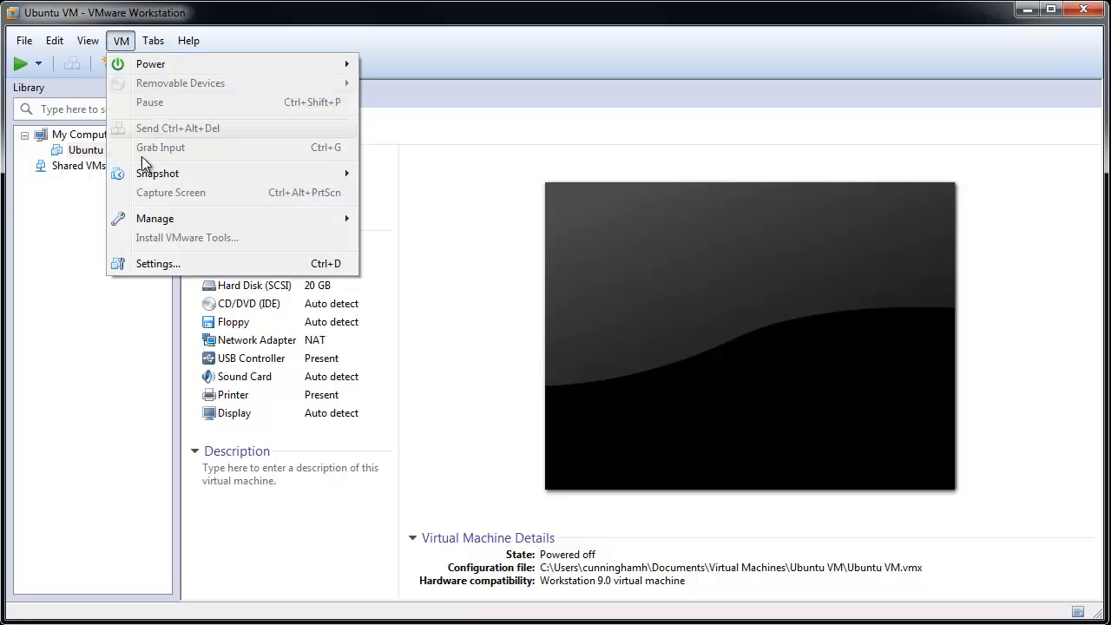